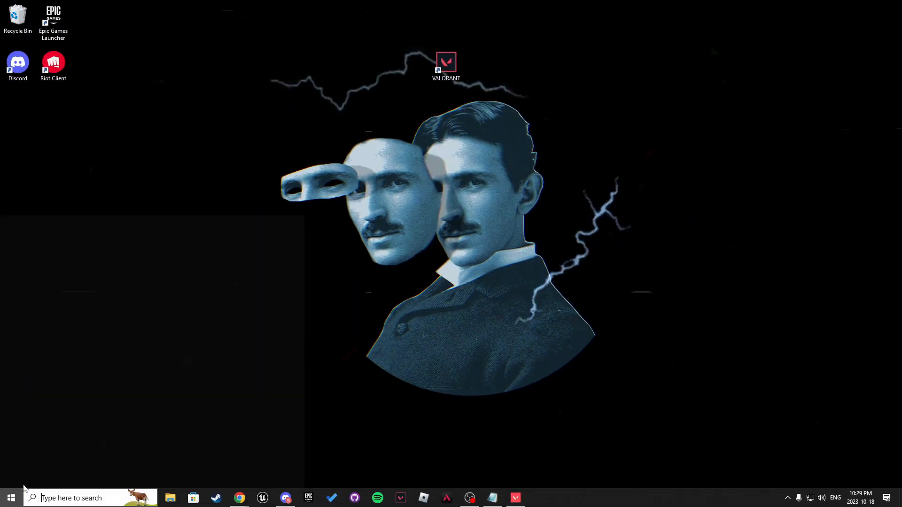
Search Windows Settings for 'graphics' and open the Graphics settings page.
click(538, 498)
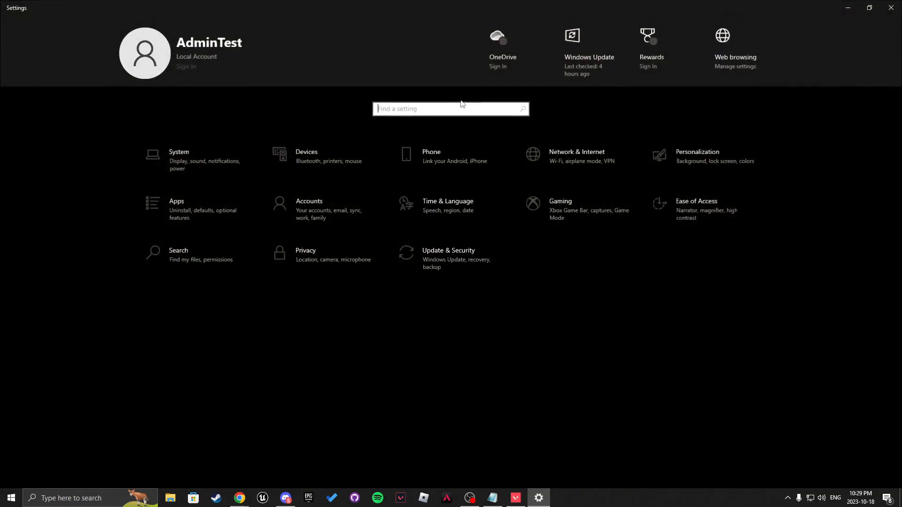
text(grap)
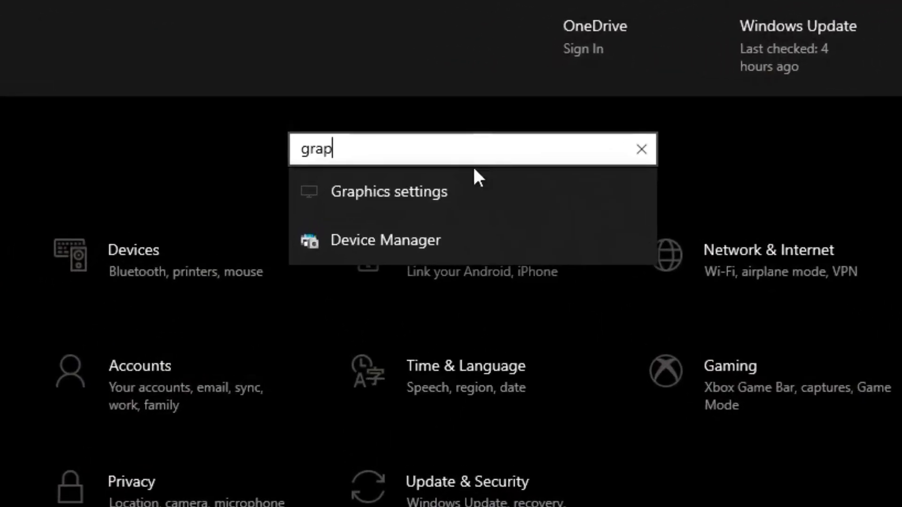
click(389, 191)
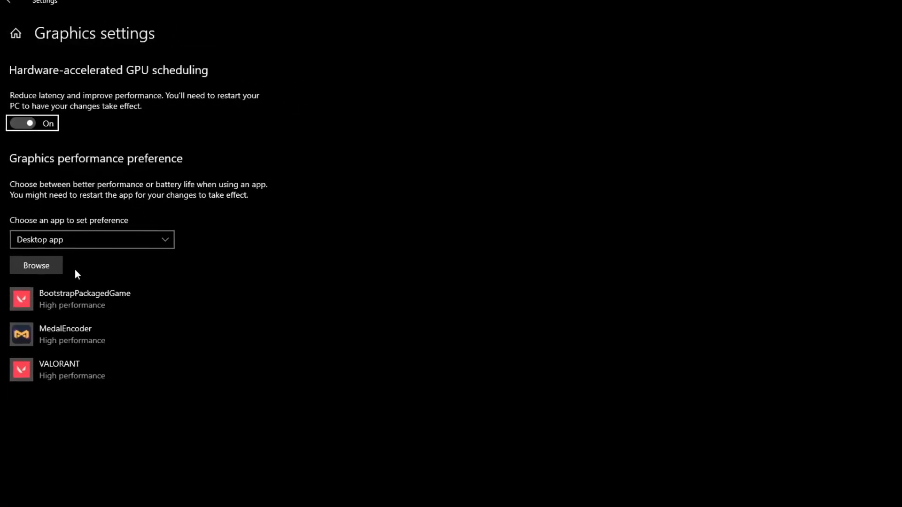
Browse for a game executable, navigating from Valorant's shortcut location to E:\Riot Games\VALORANT\live.
click(36, 266)
text(v)
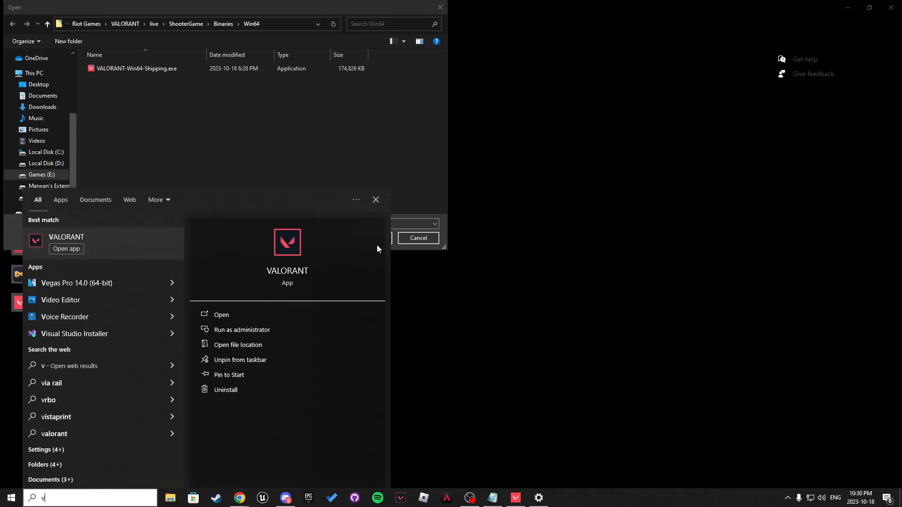
text(al)
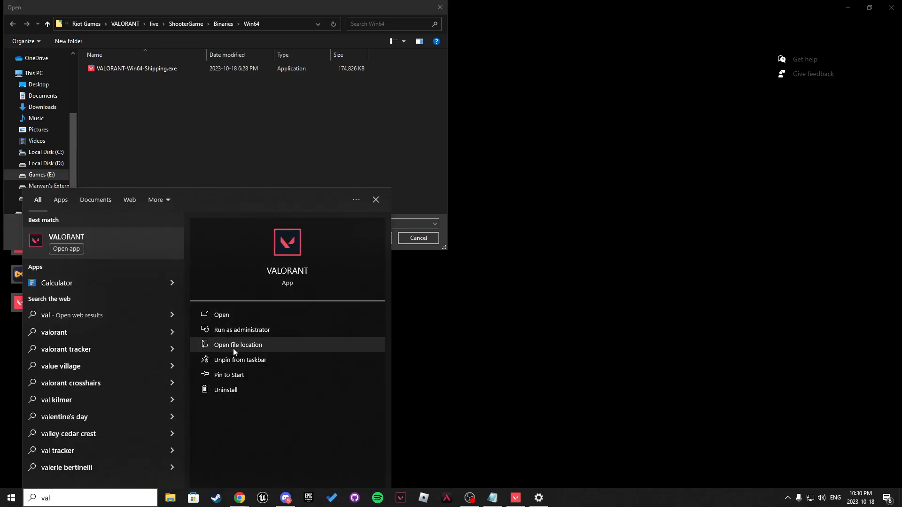
click(238, 345)
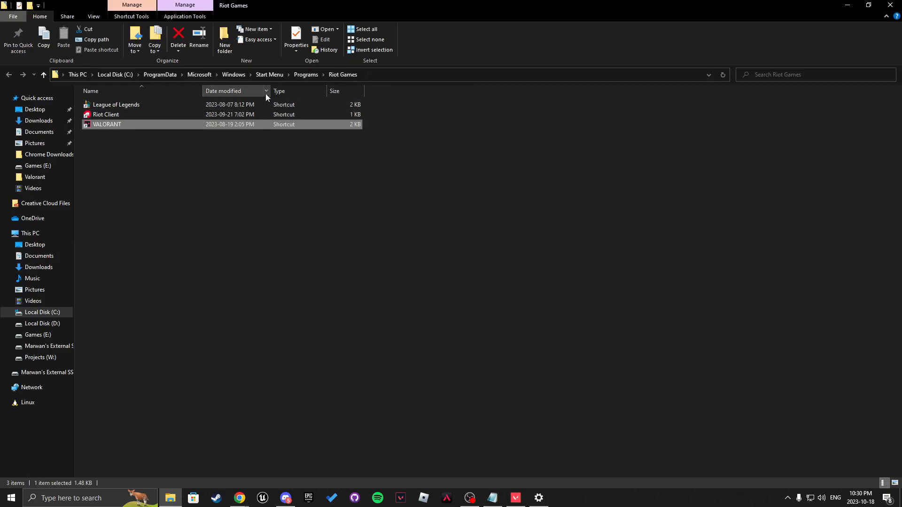
double_click(106, 114)
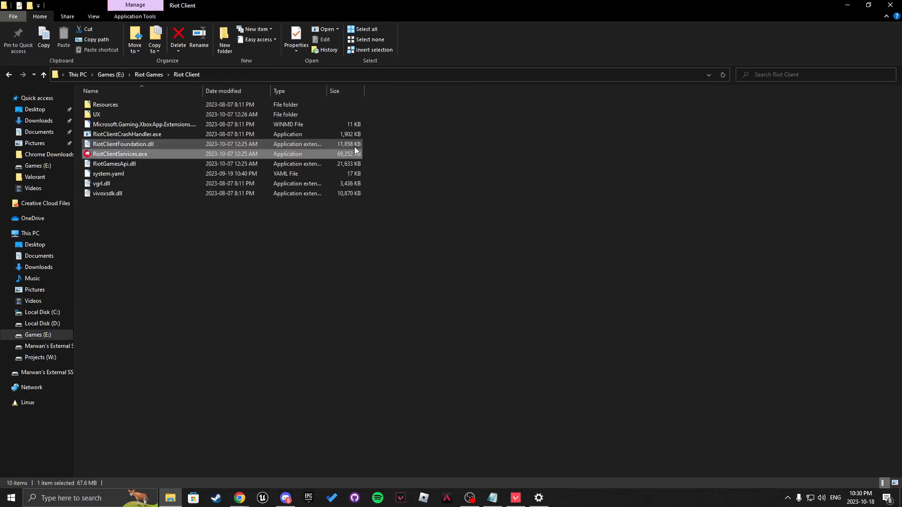
click(148, 74)
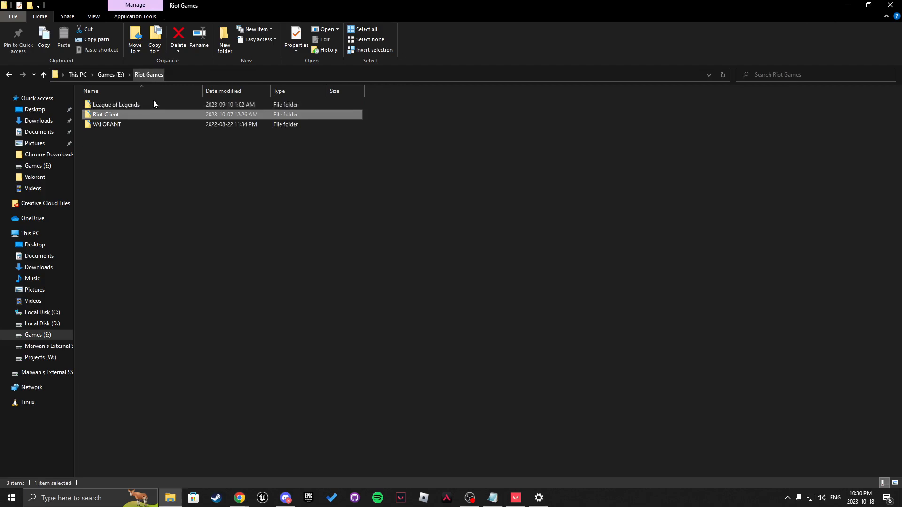
double_click(107, 124)
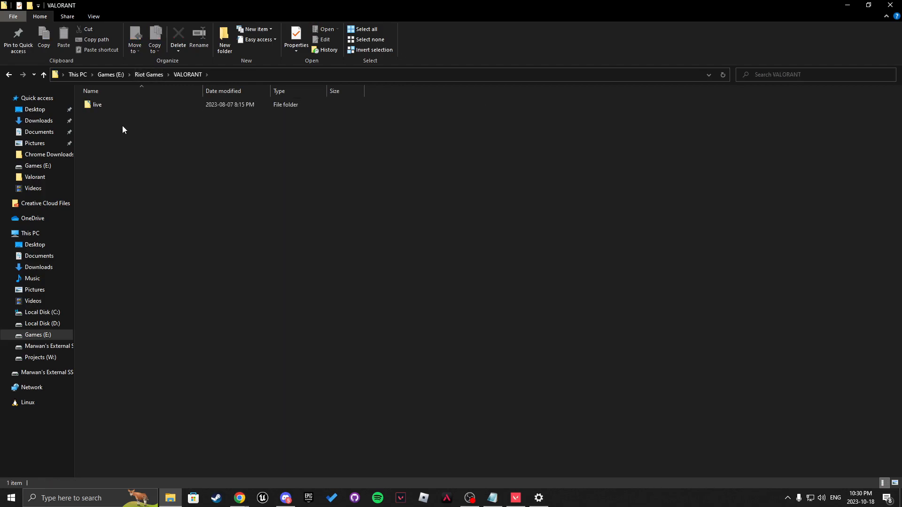
double_click(98, 104)
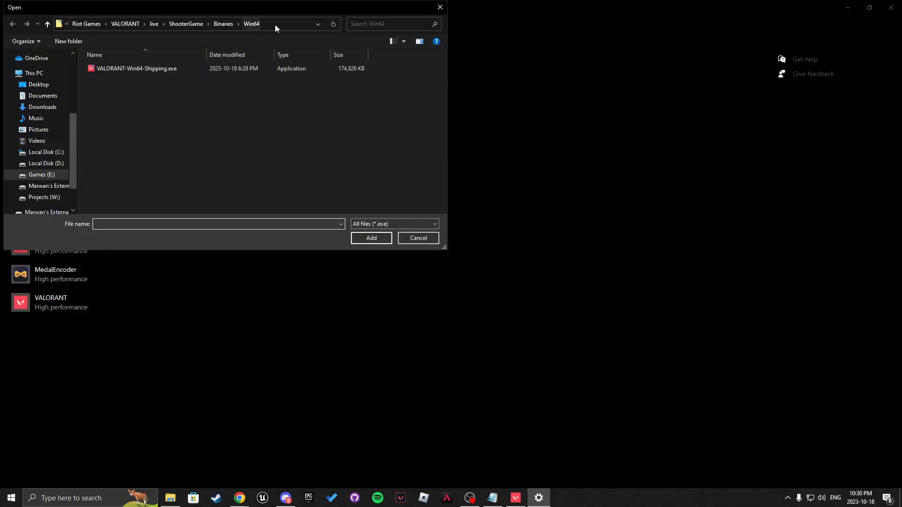
Add VALORANT-Win64-Shipping.exe from ShooterGame\Binaries\Win64 with High performance graphics, then return home.
click(418, 238)
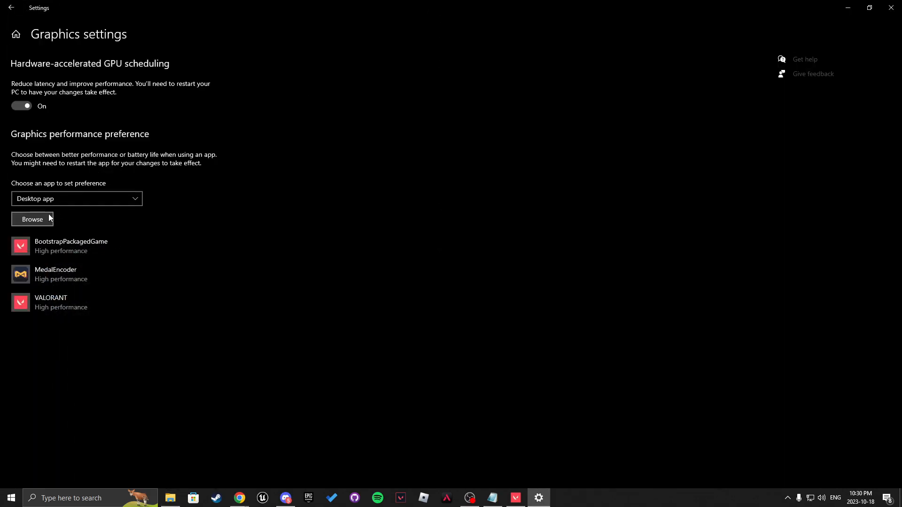
click(32, 219)
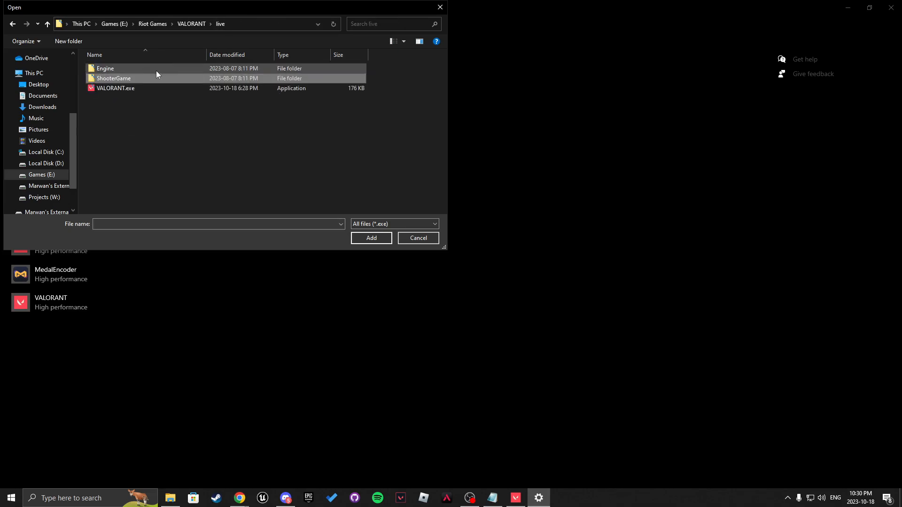
double_click(114, 78)
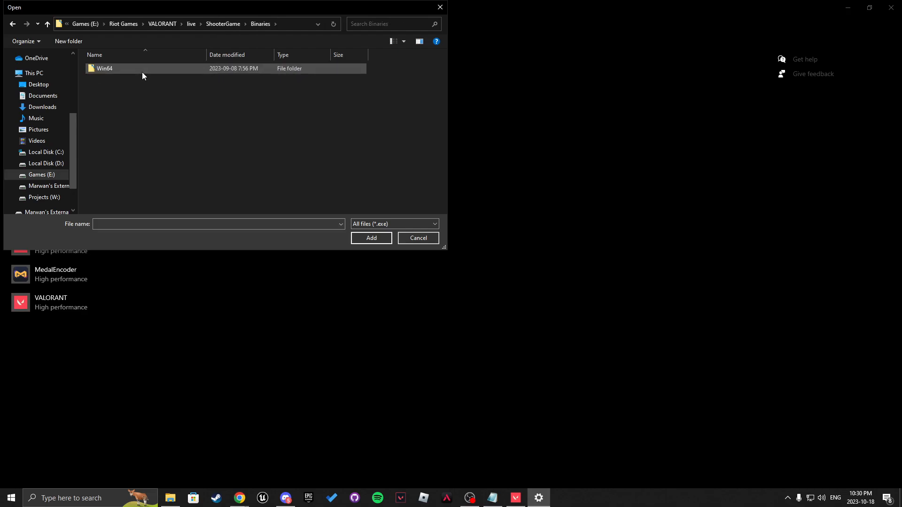
double_click(104, 68)
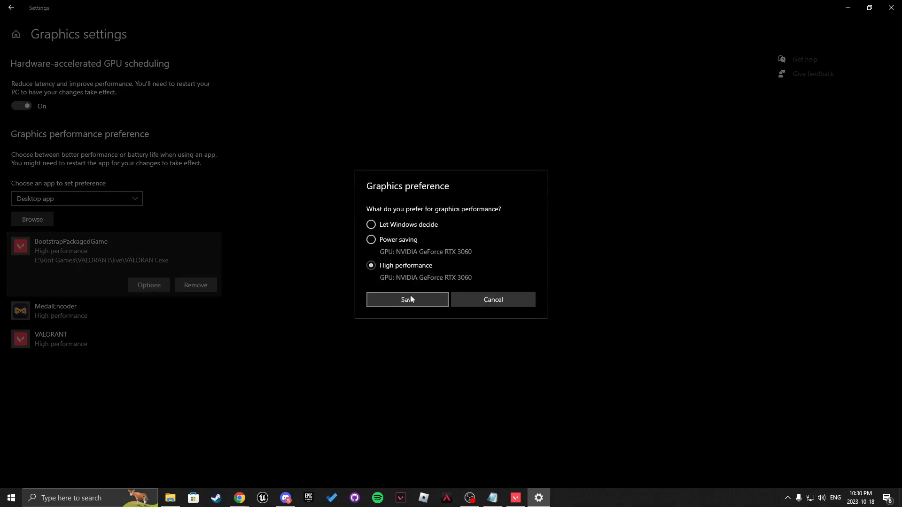
click(408, 299)
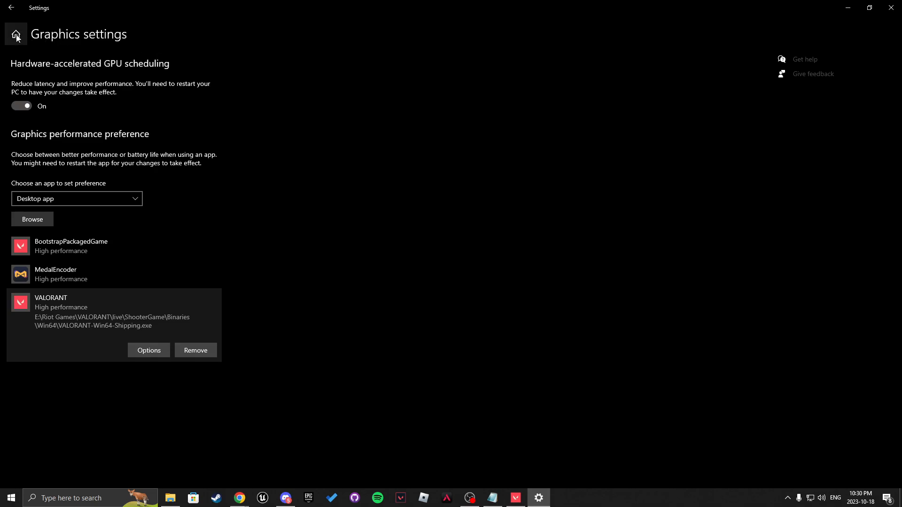
click(16, 34)
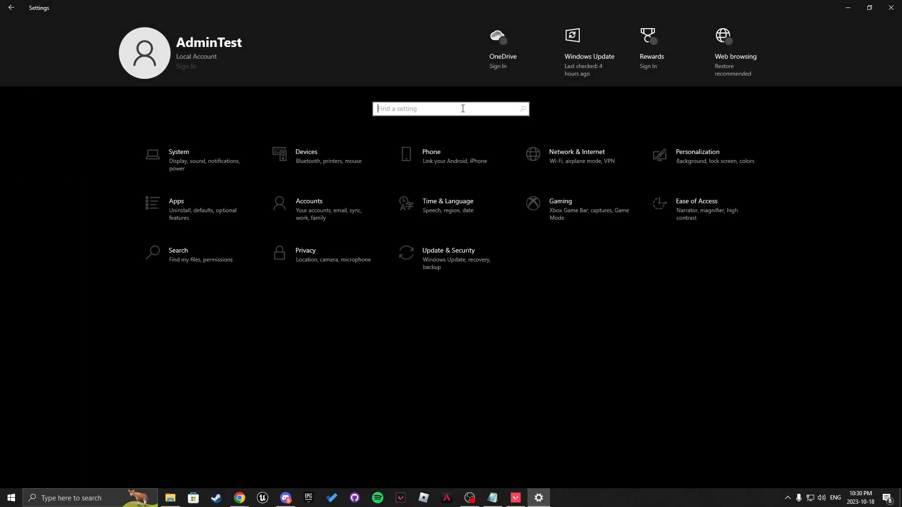
Search 'xbox', visit the Captures page, and toggle Game Mode off.
text(xbox)
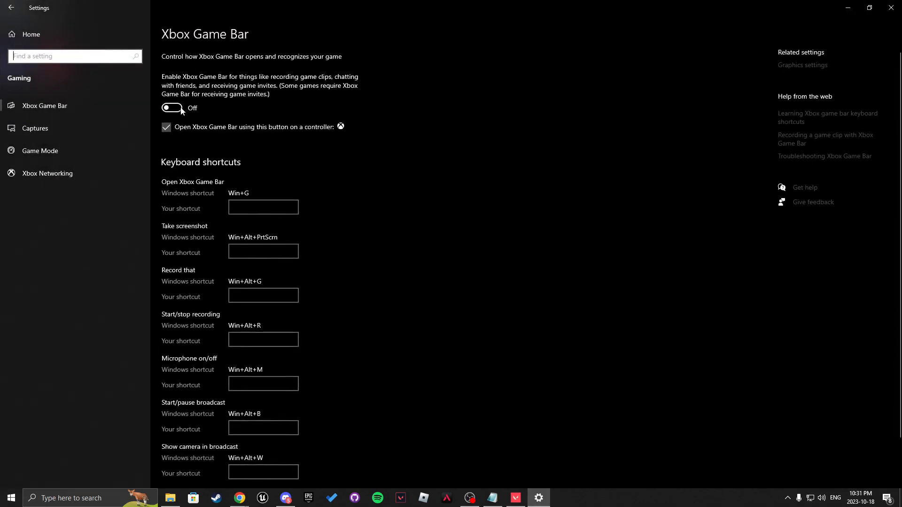
click(34, 128)
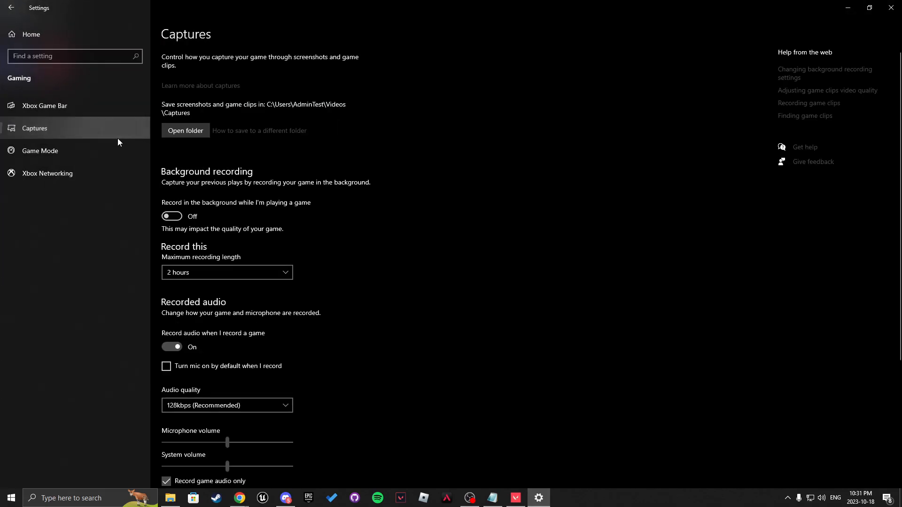
click(40, 150)
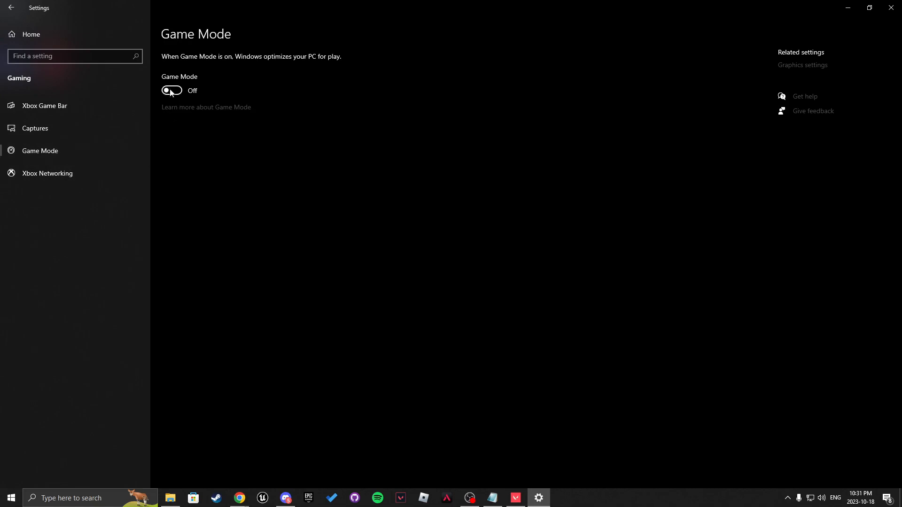
click(172, 91)
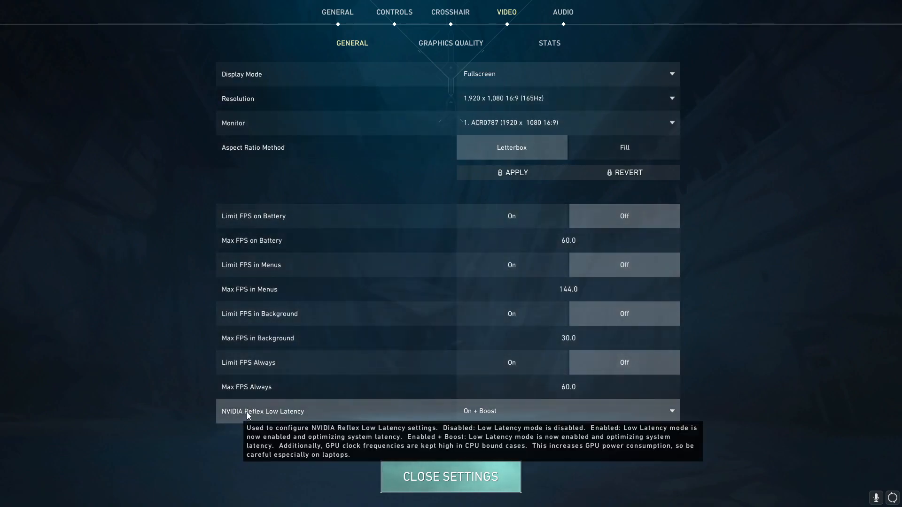
Set VALORANT's NVIDIA Reflex Low Latency option to On + Boost.
click(566, 411)
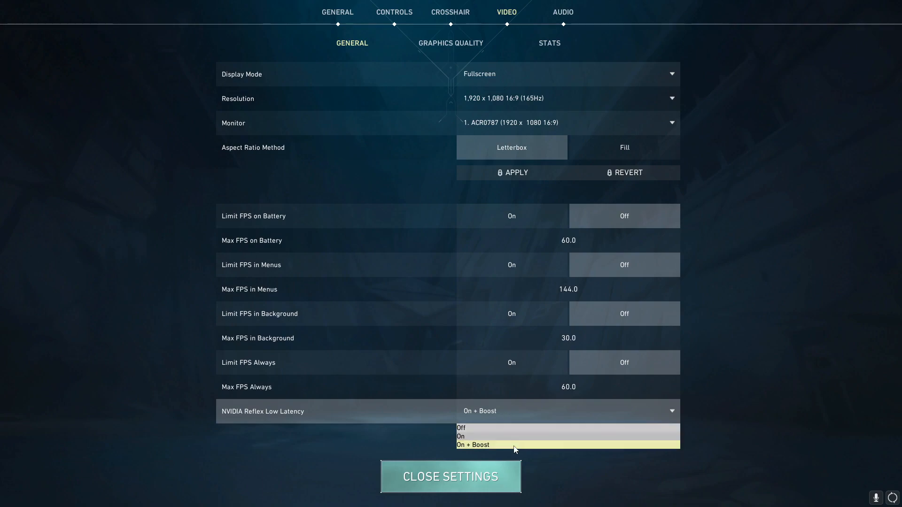
click(452, 477)
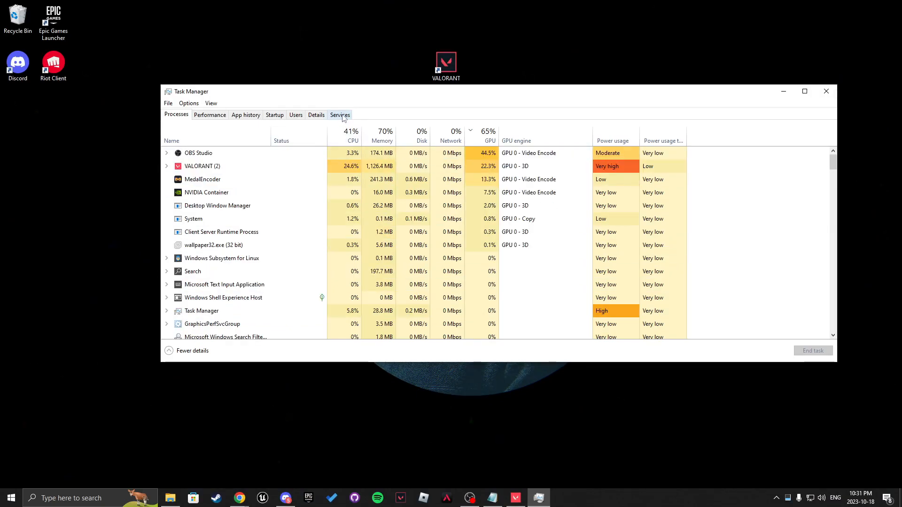
Set the VALORANT.exe process priority to High in Task Manager's Details tab.
click(316, 114)
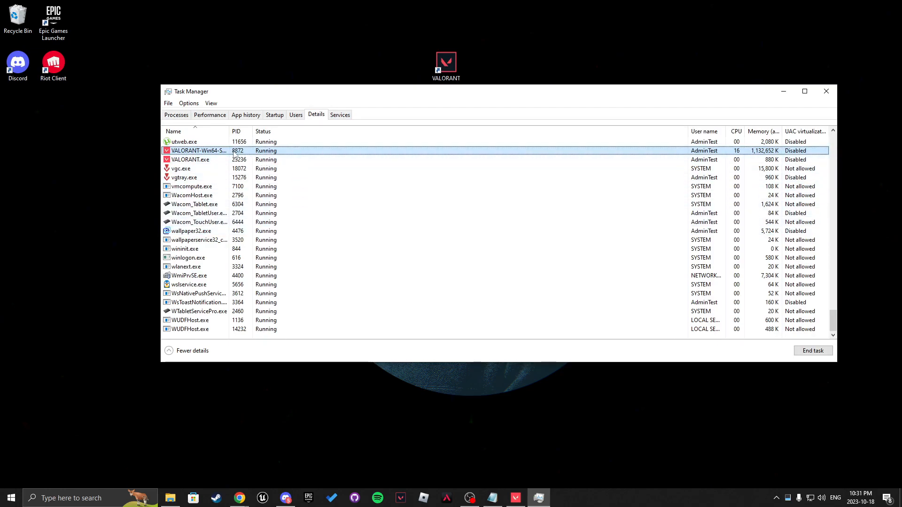
right_click(198, 150)
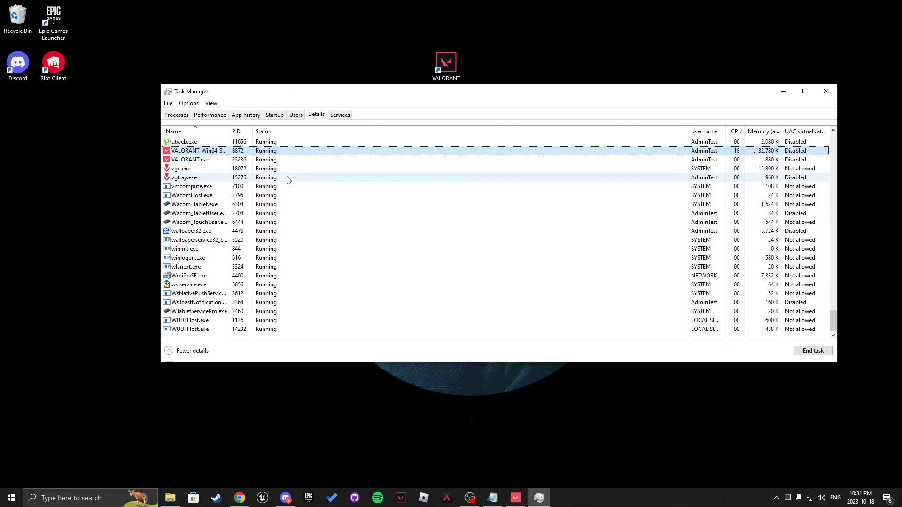
right_click(191, 159)
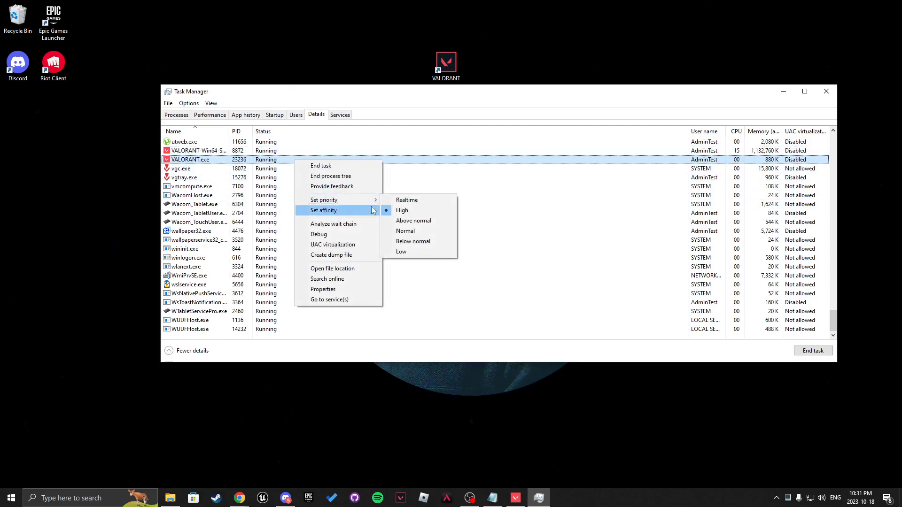